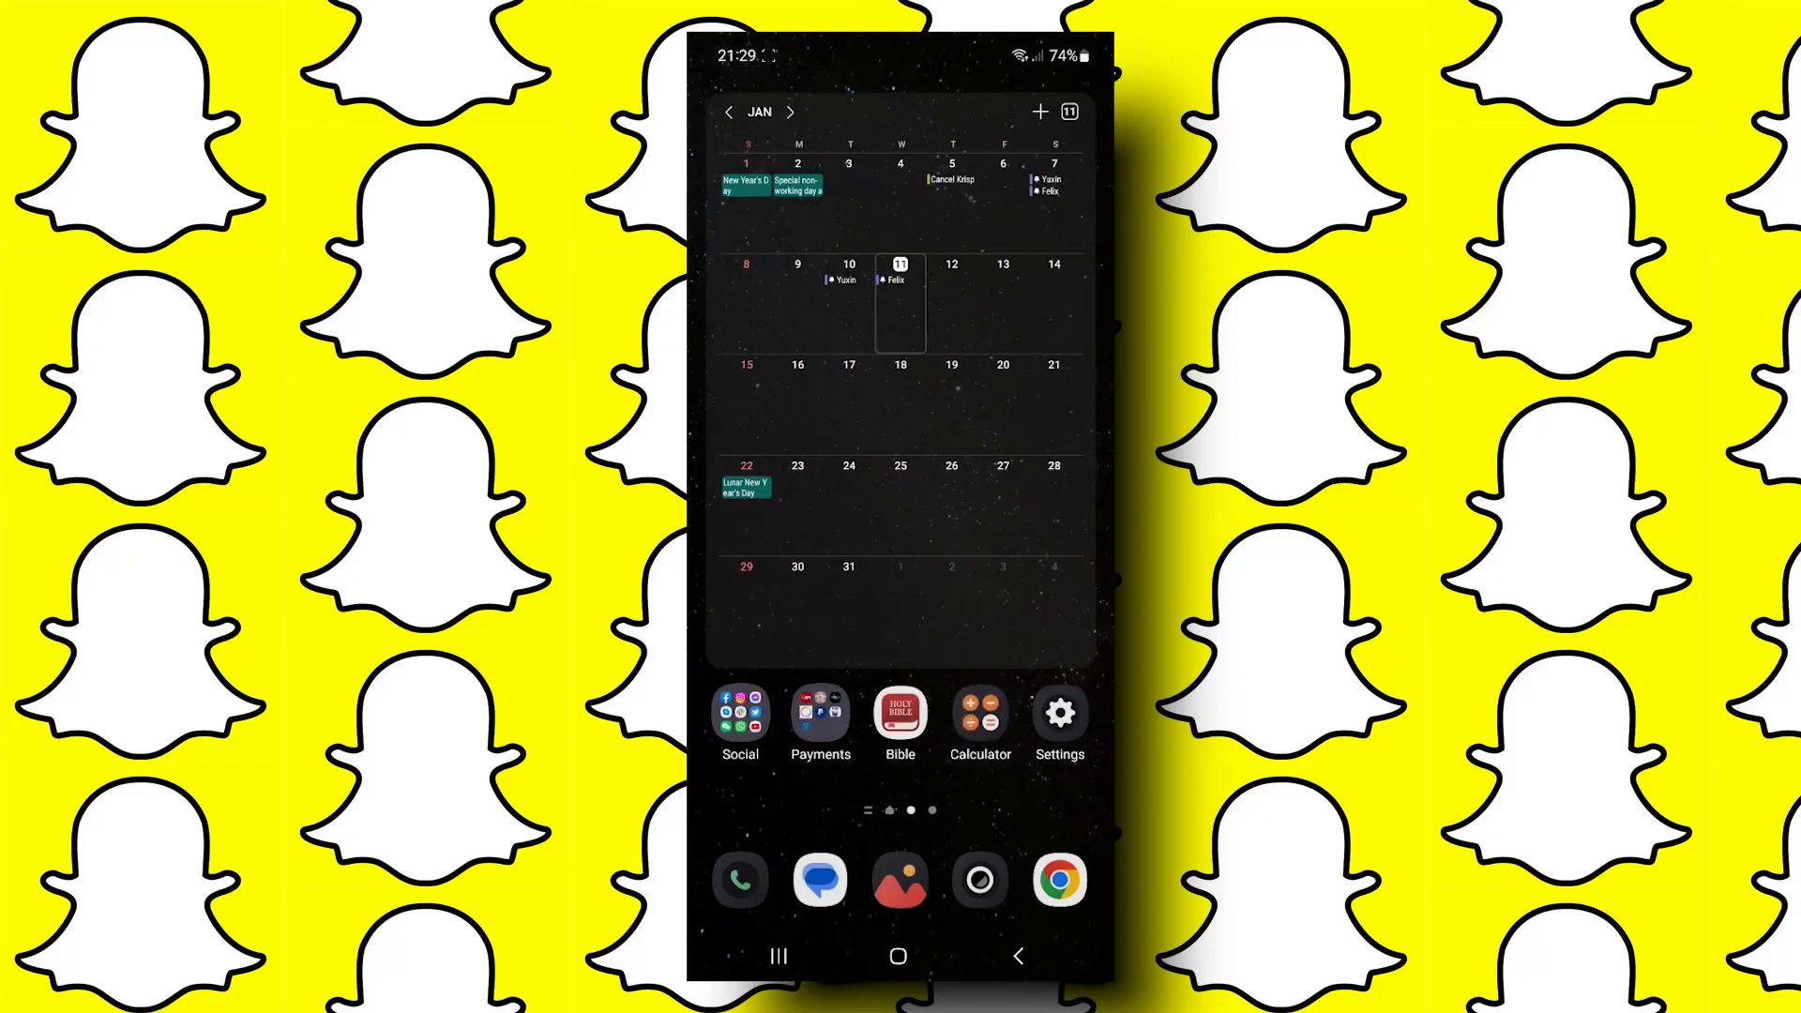
- Launch Snapchat from the home screen's Social apps folder
click(739, 713)
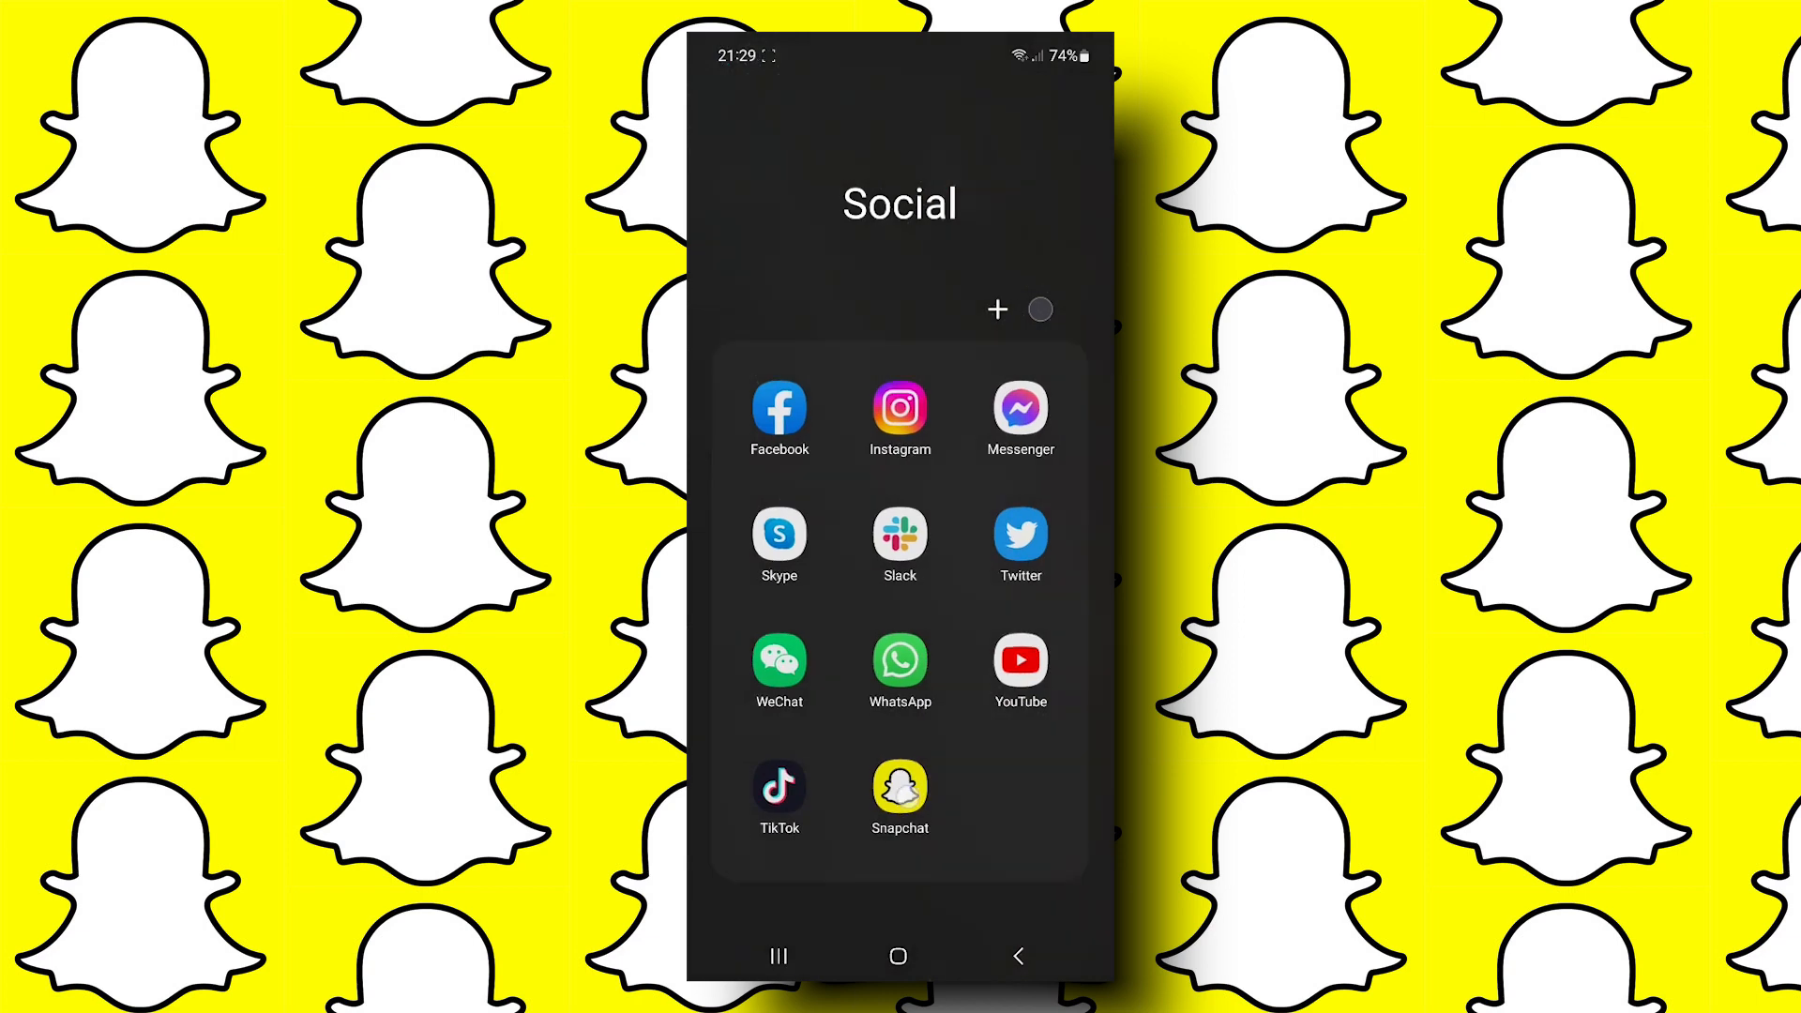
click(900, 786)
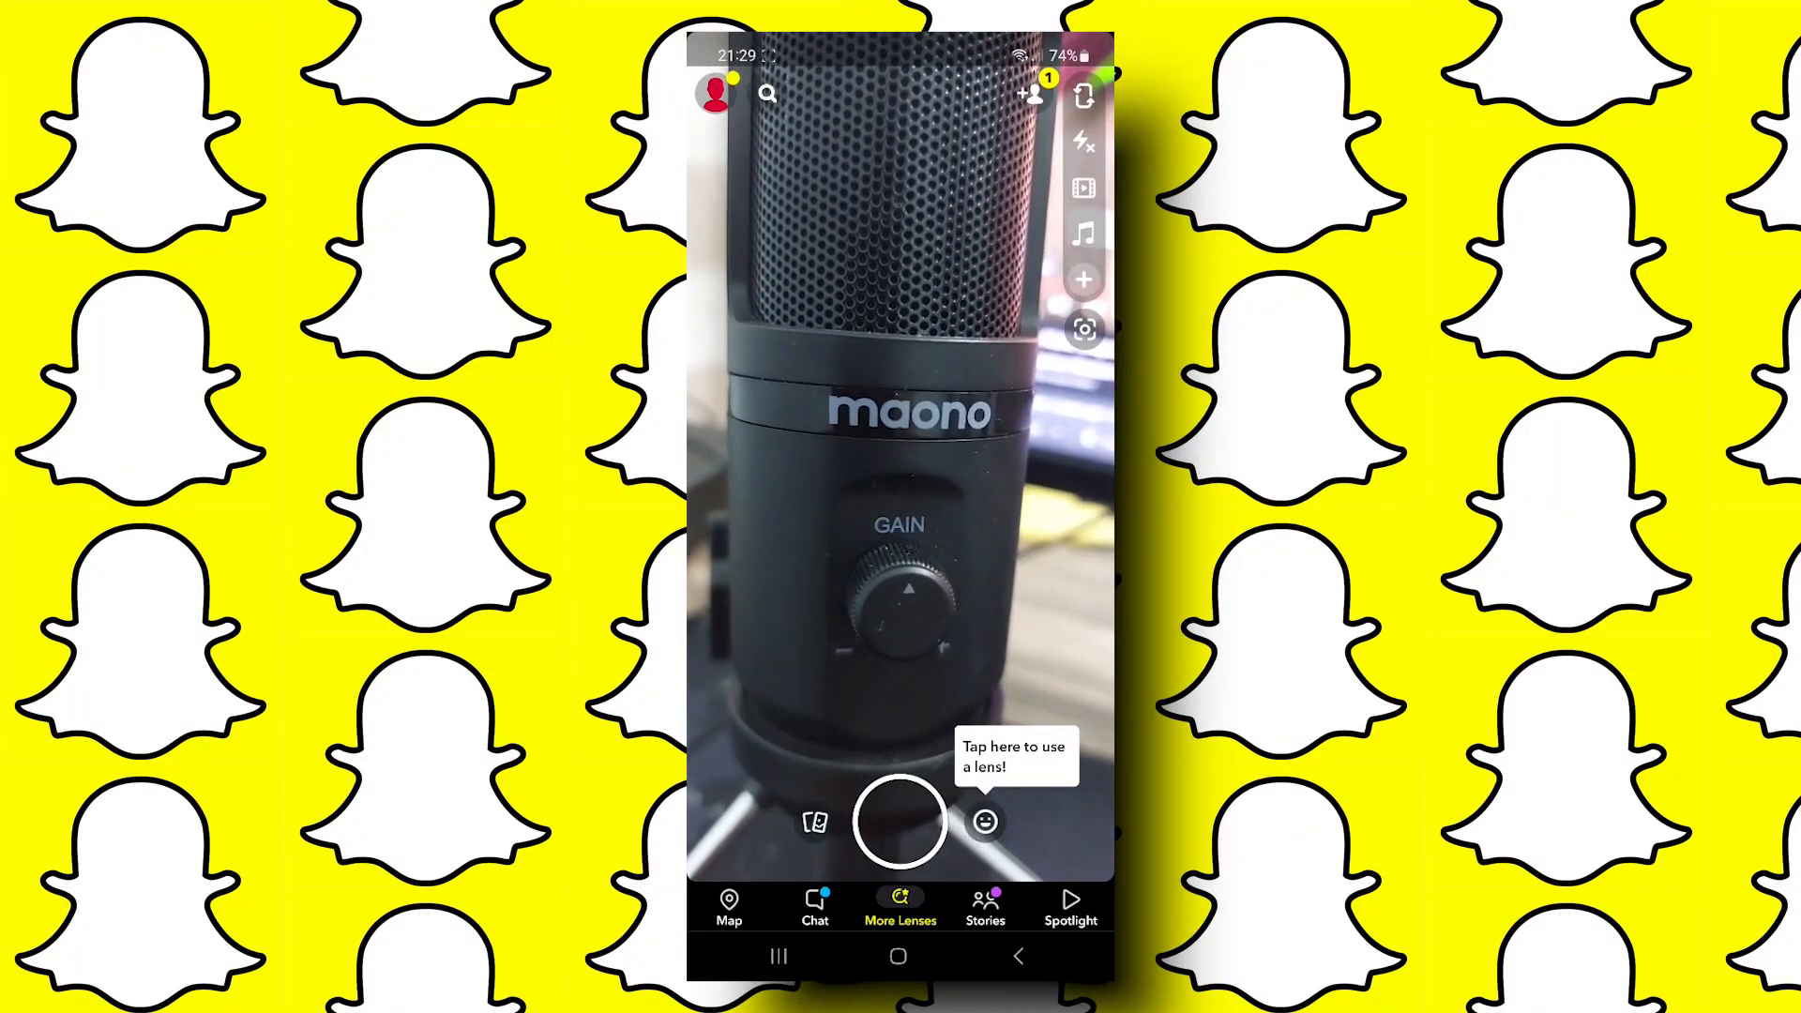
- Snap a photo of the microphone and continue to the recipient list
click(898, 823)
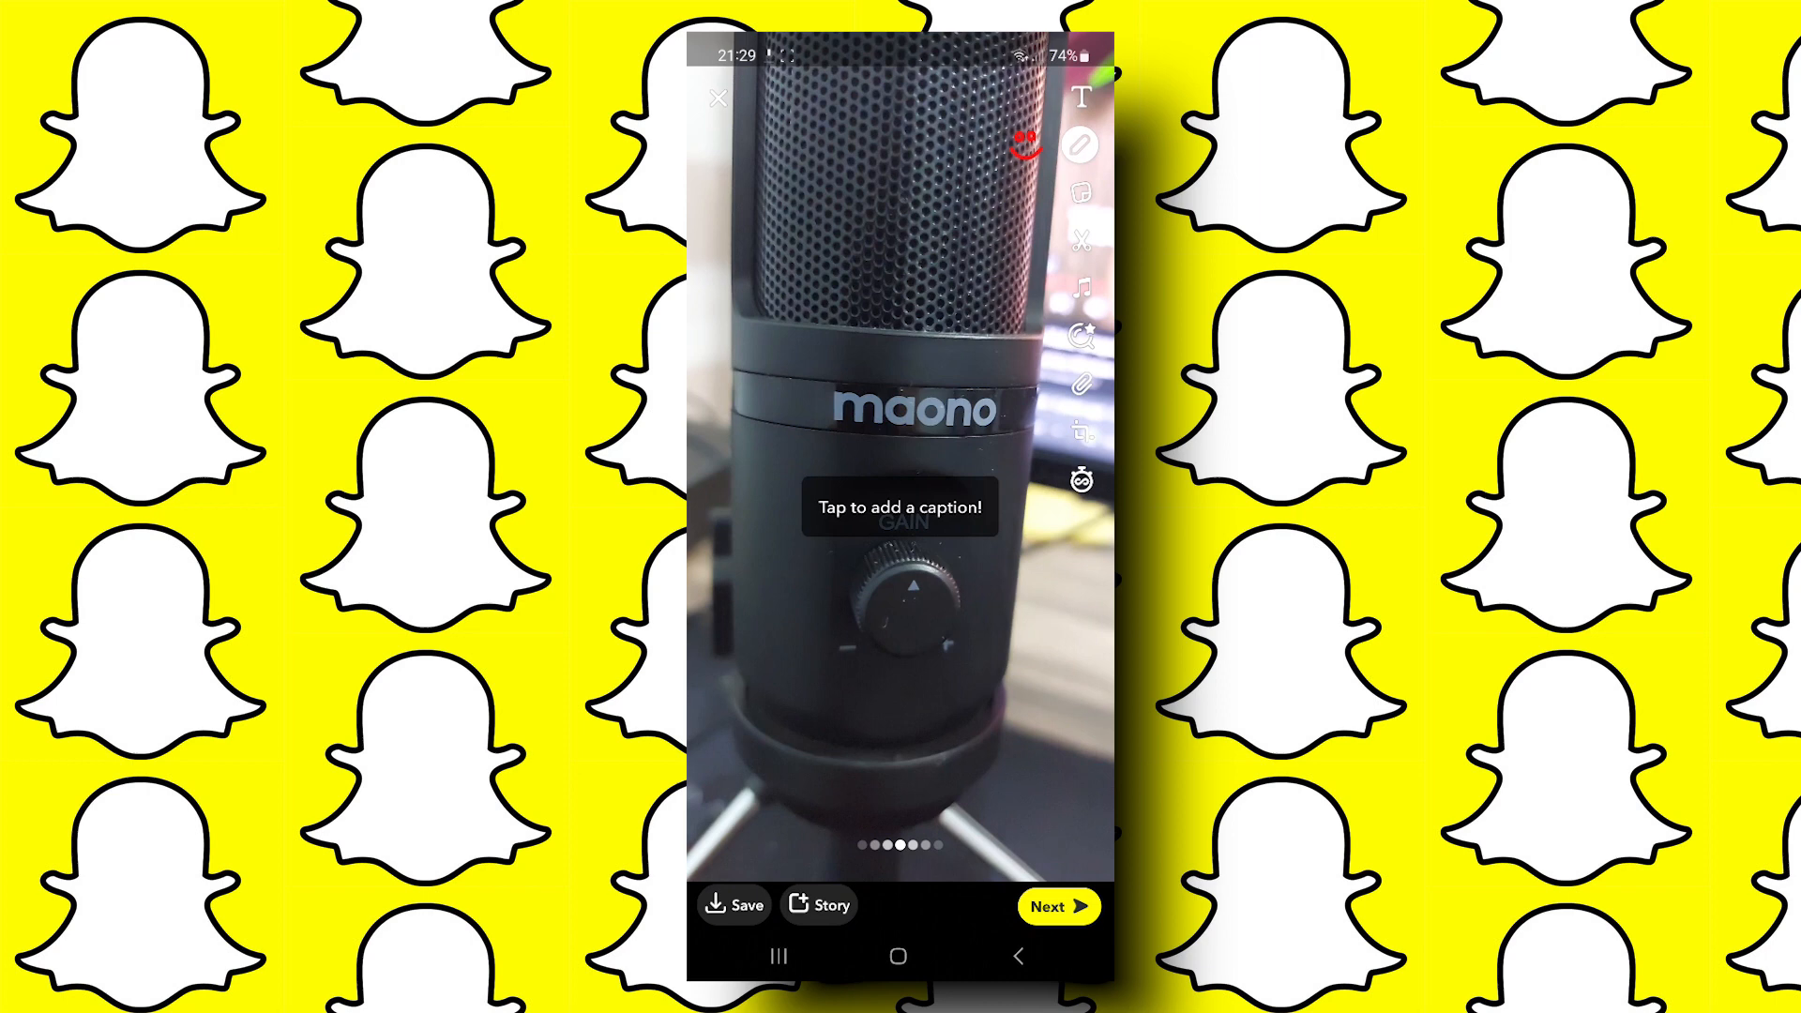
click(1057, 905)
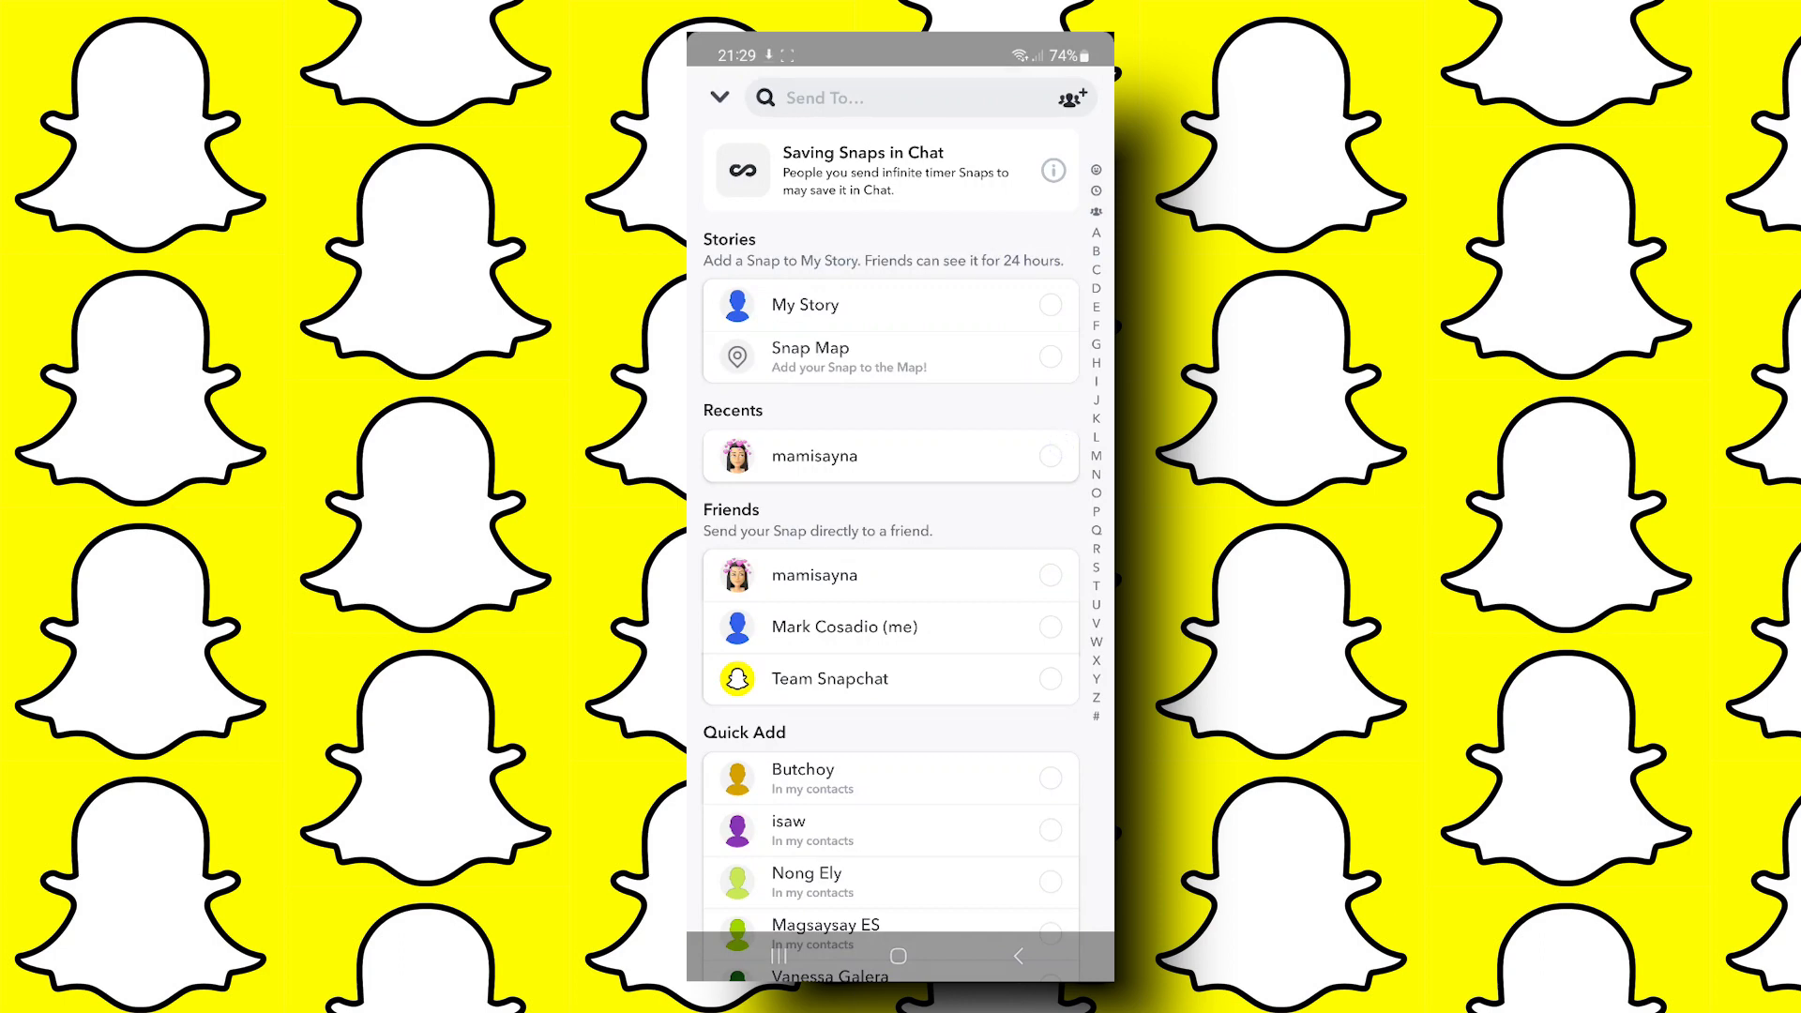
- Create a 'Team' shortcut containing Team Snapchat and view the shortcuts list
click(879, 98)
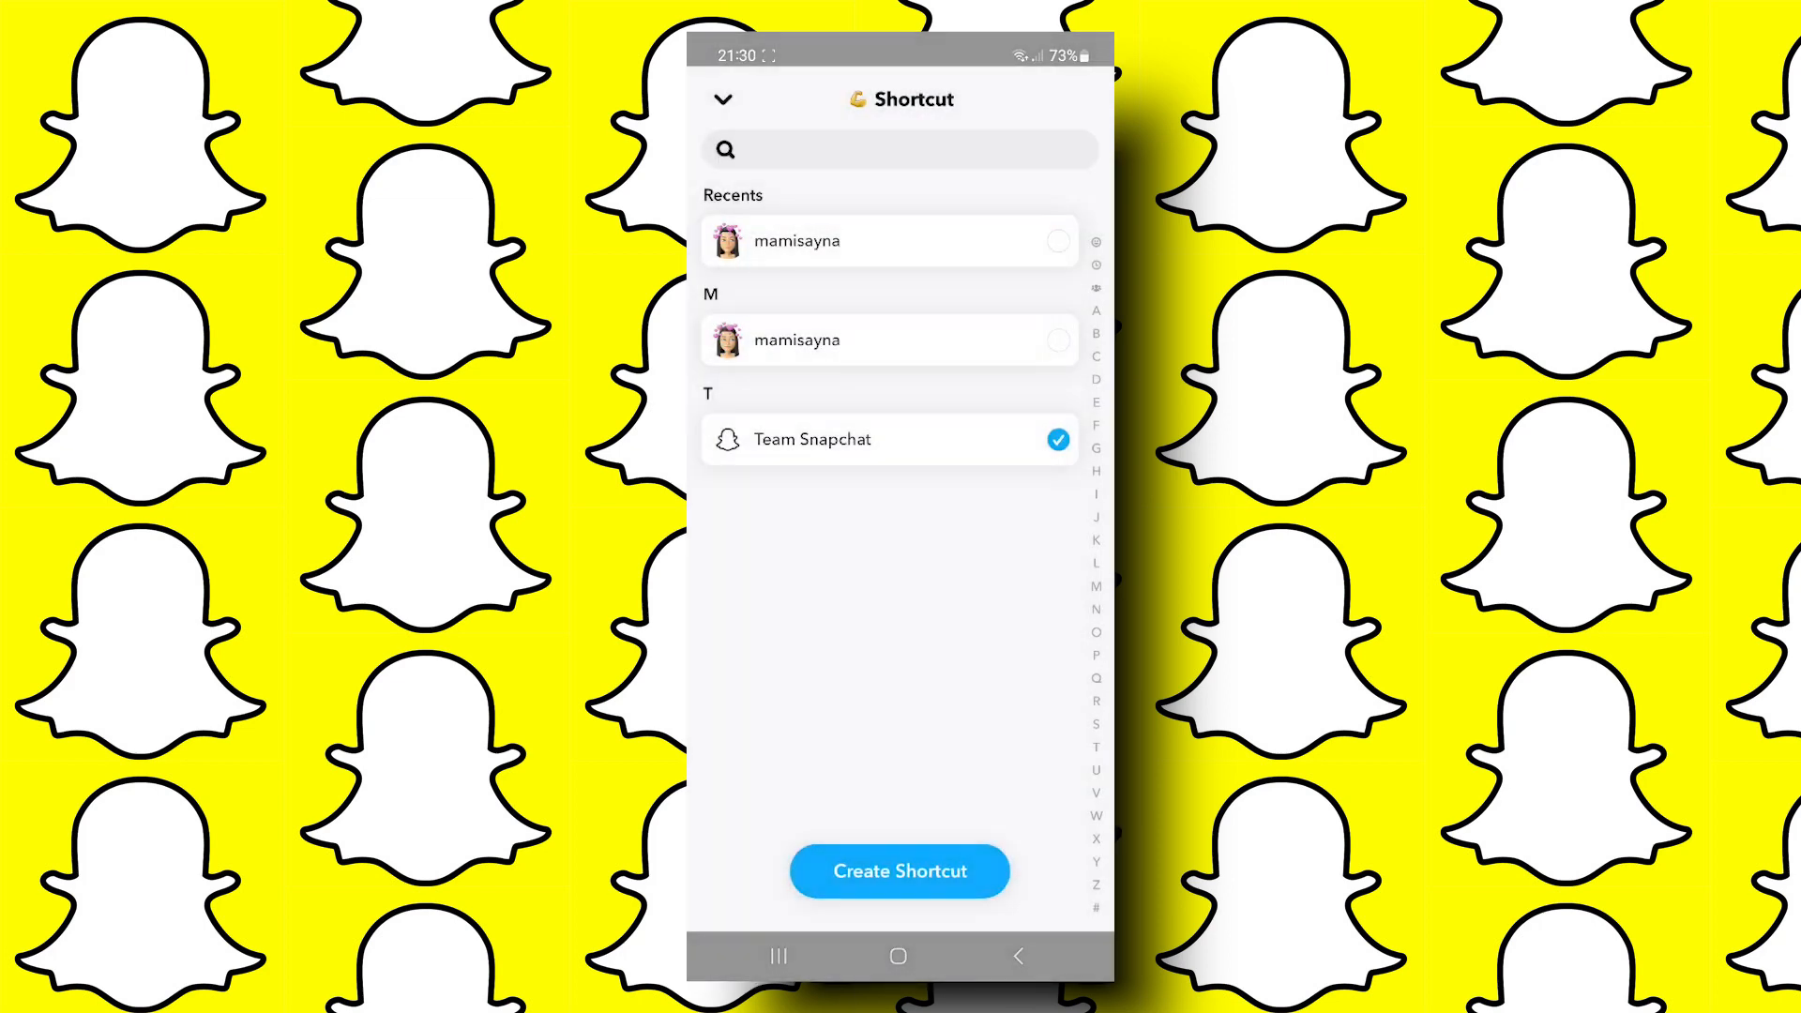
click(720, 98)
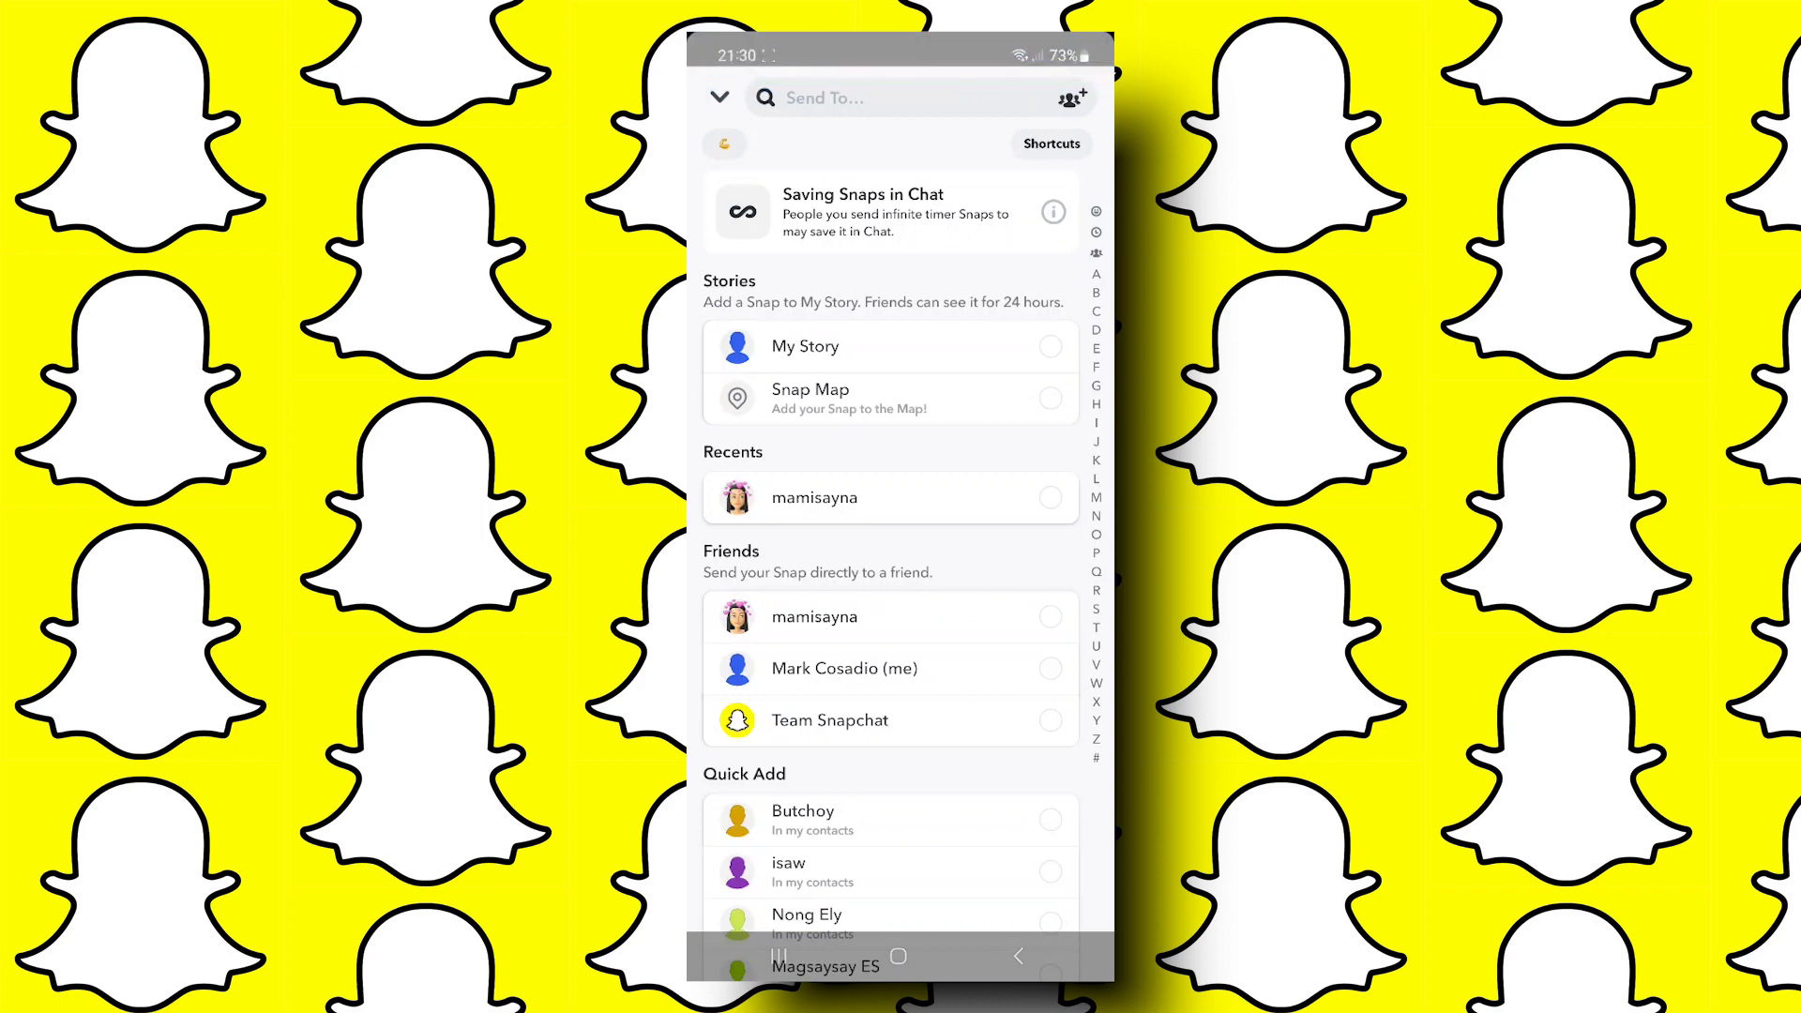
click(1051, 143)
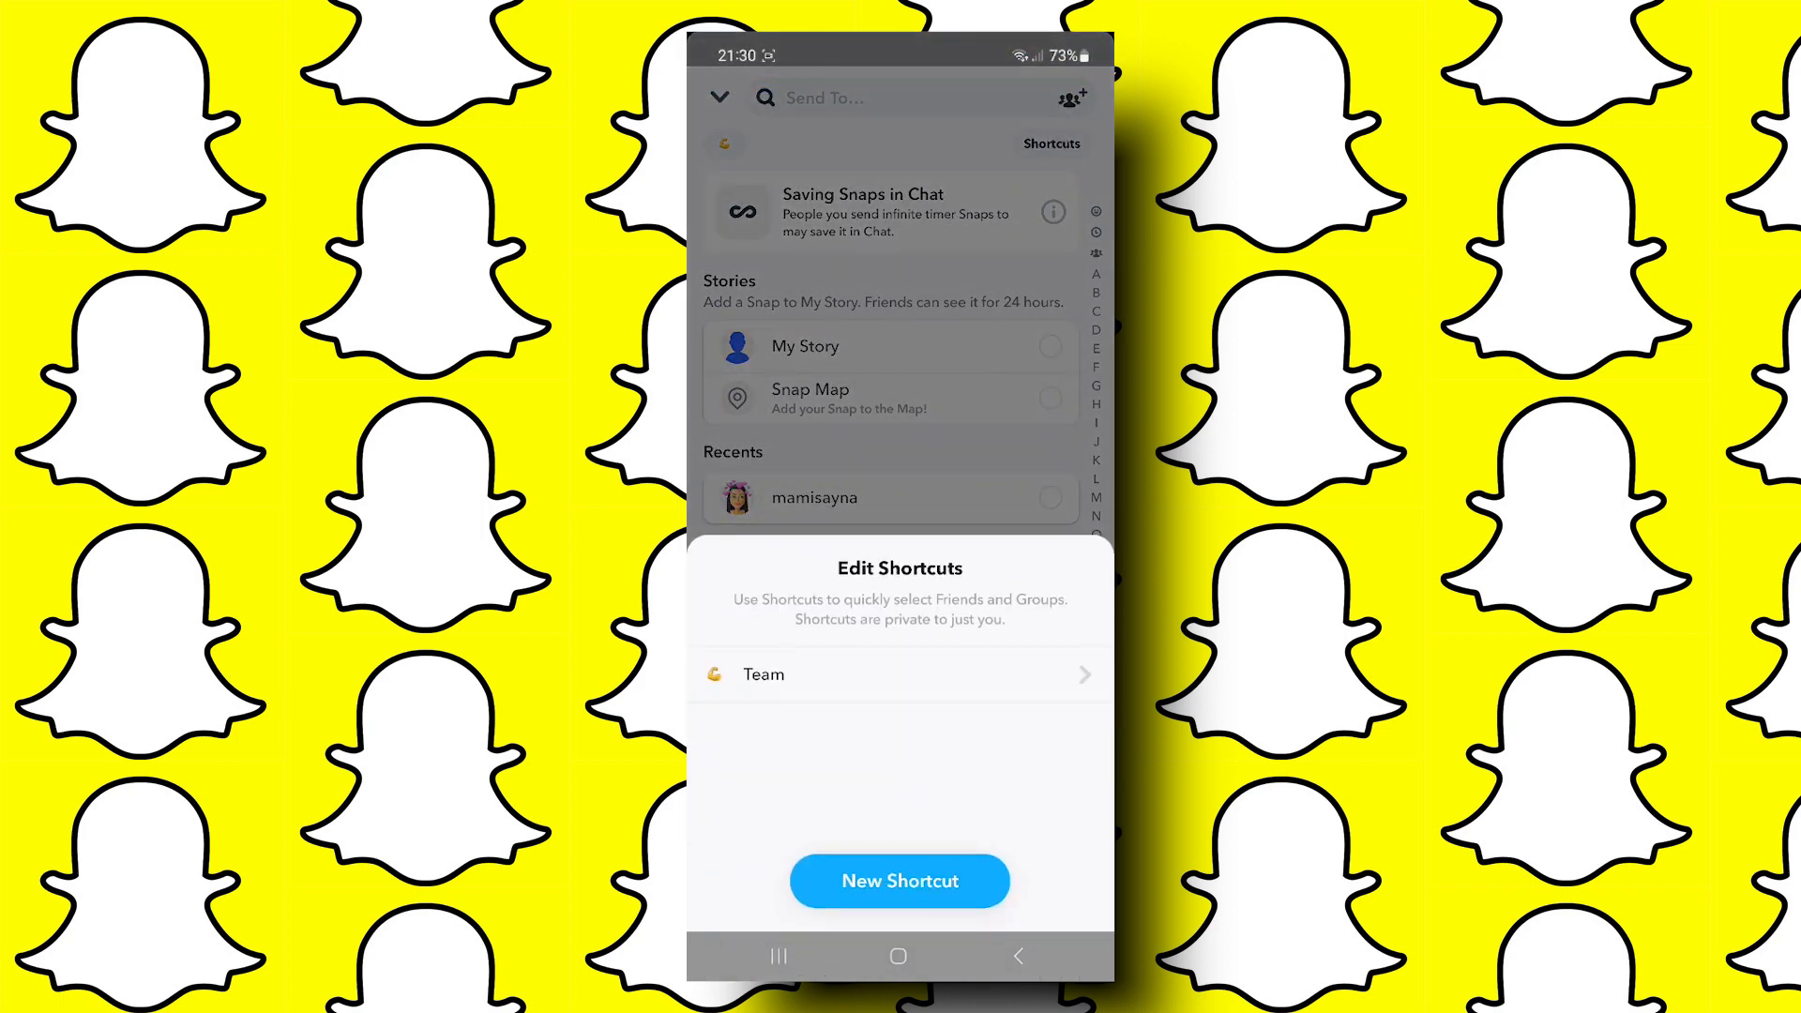